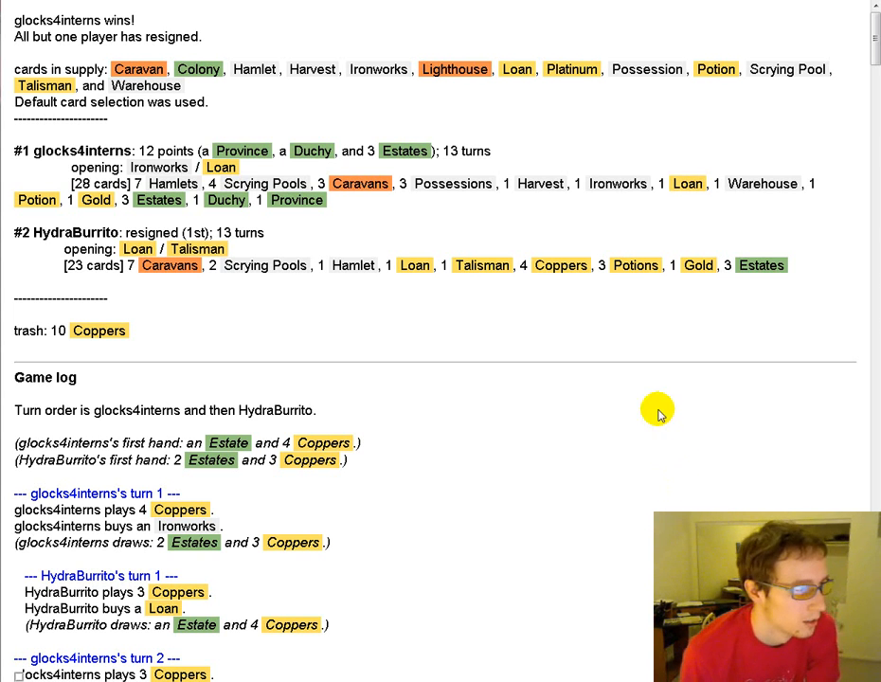
mouse_move(95, 121)
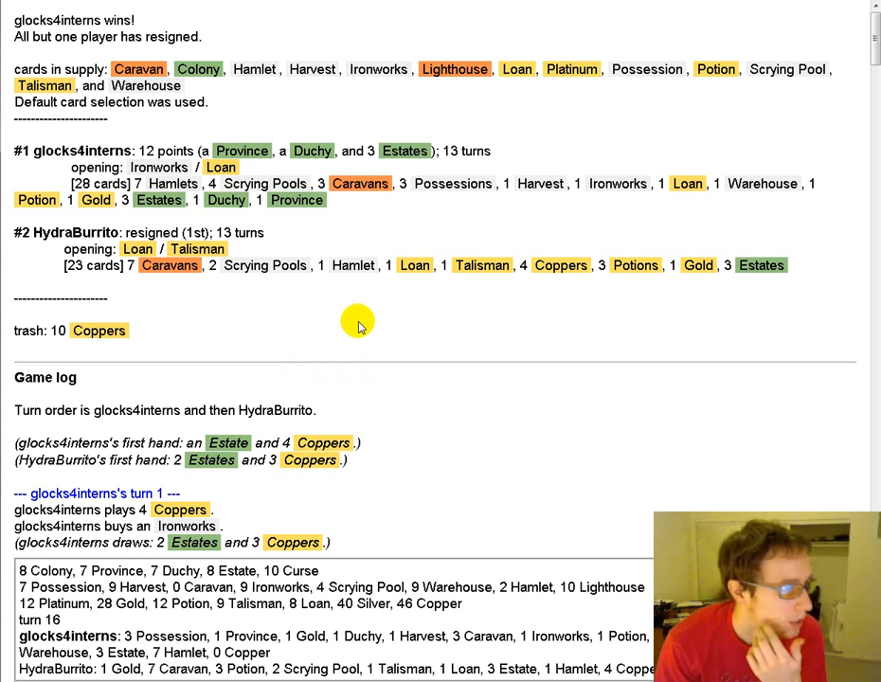
mouse_move(337, 339)
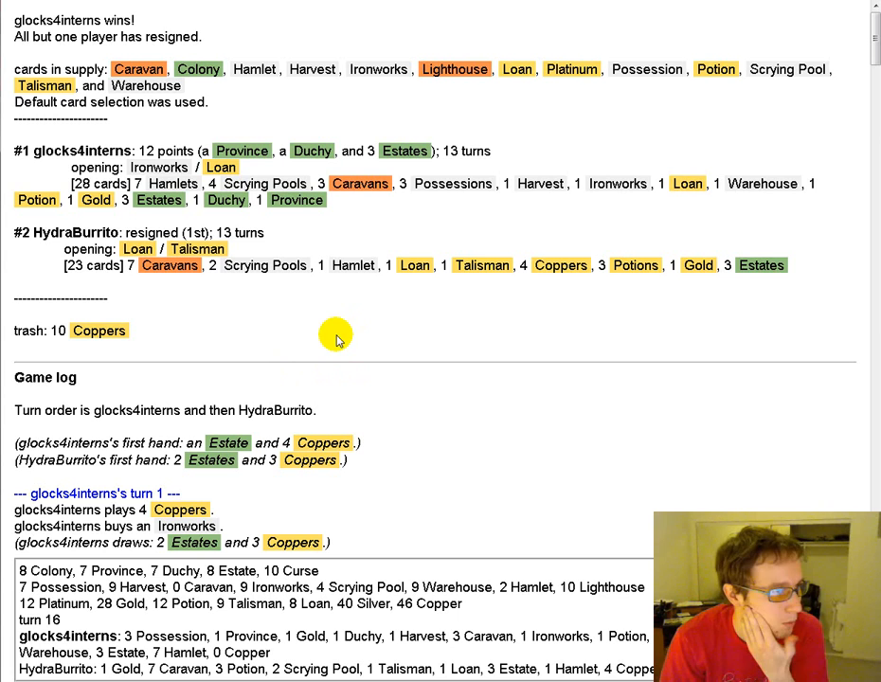
mouse_move(311, 343)
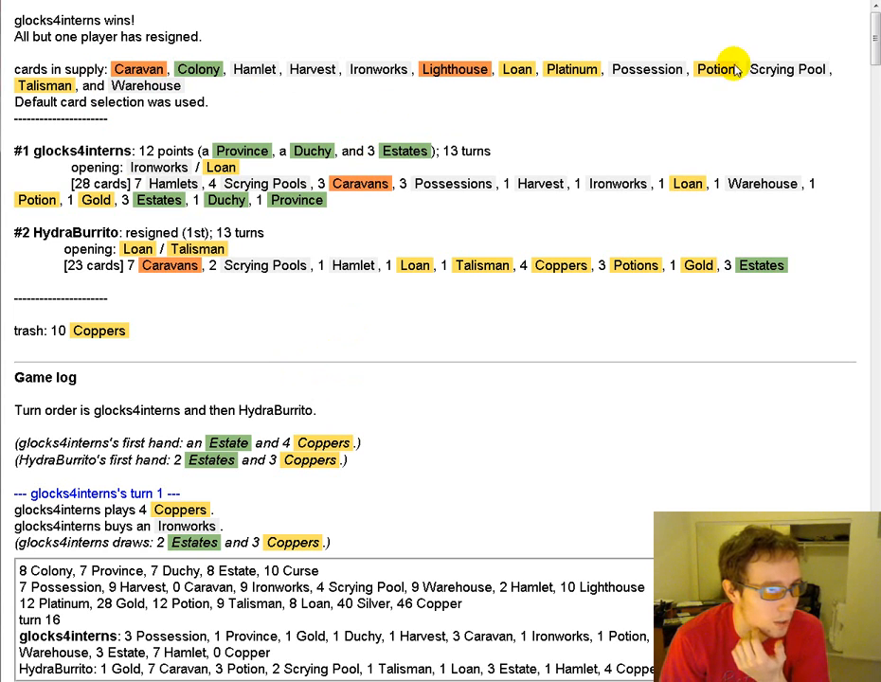
mouse_move(799, 107)
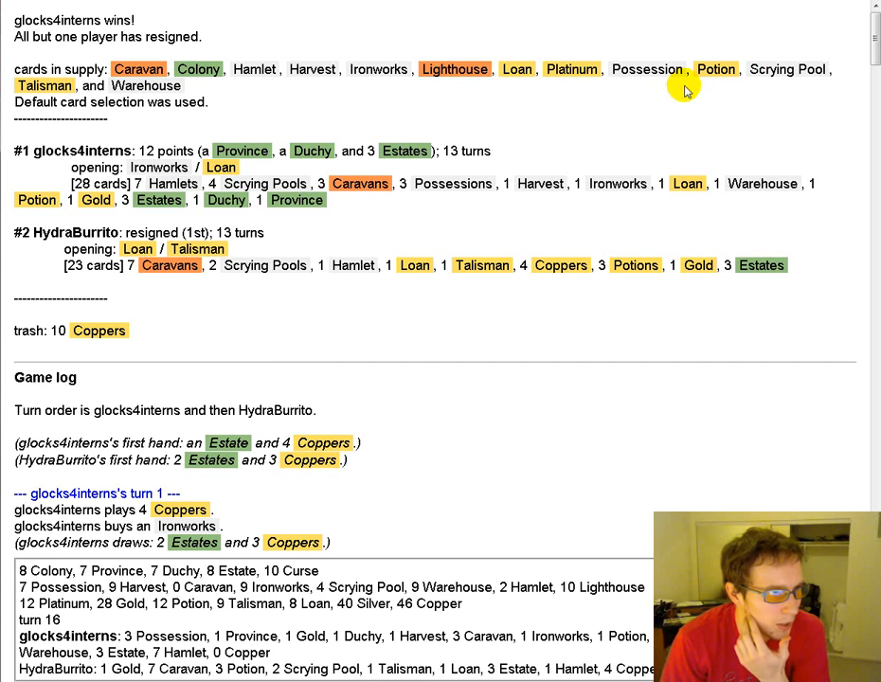
mouse_move(609, 112)
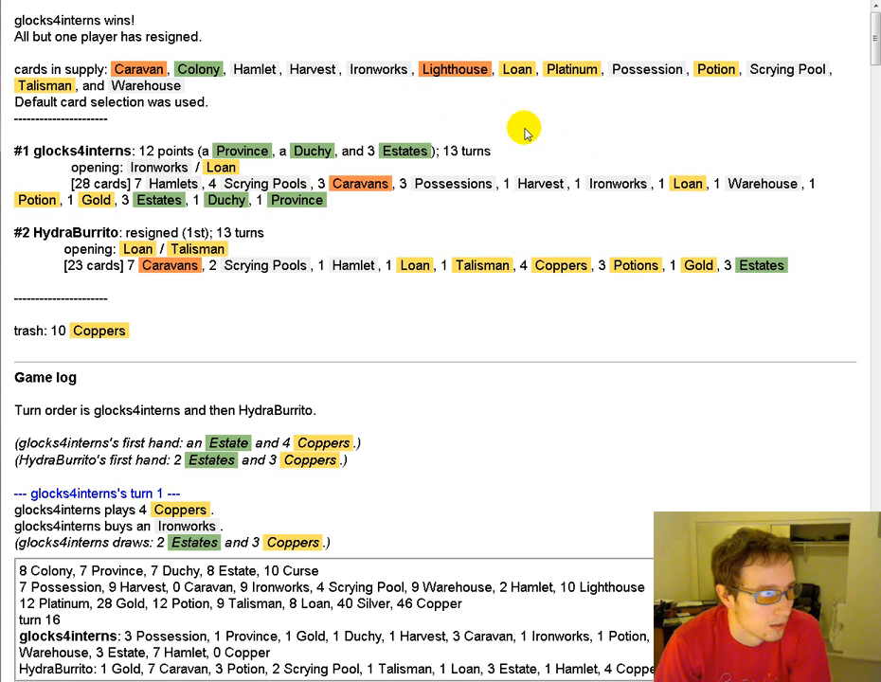
scroll(down, 3)
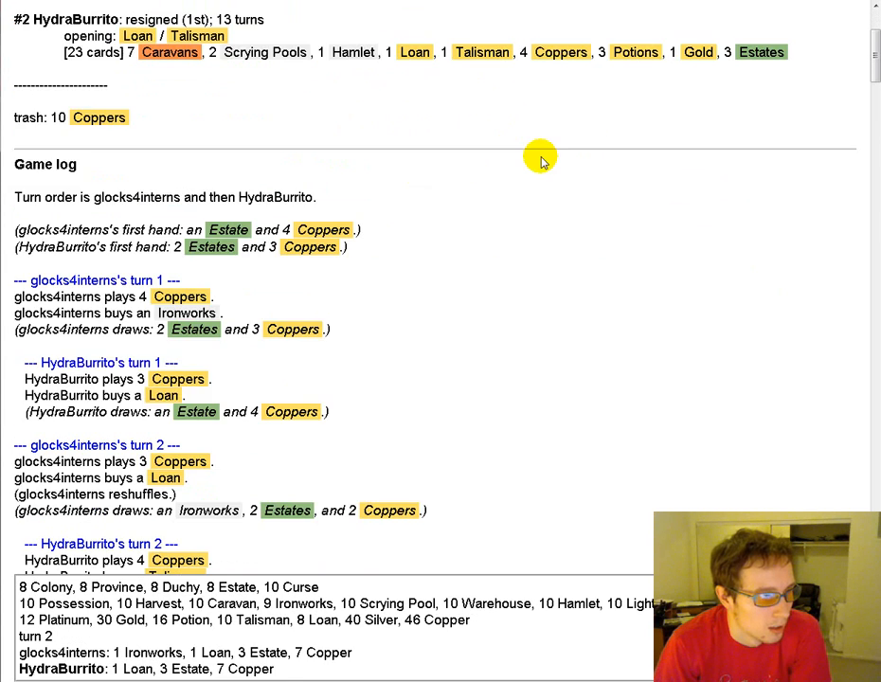
scroll(down, 3)
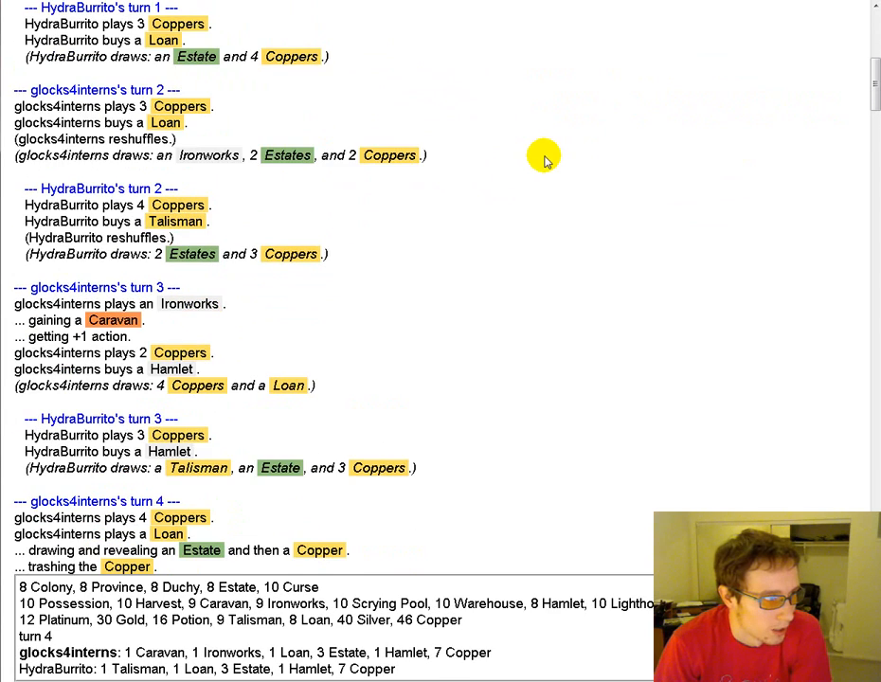
scroll(down, 3)
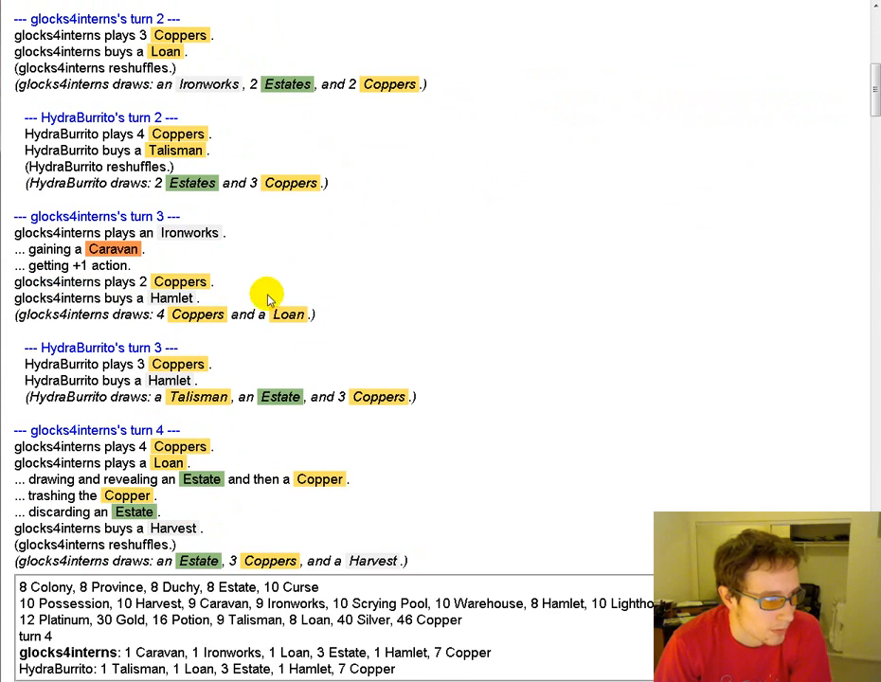
scroll(down, 3)
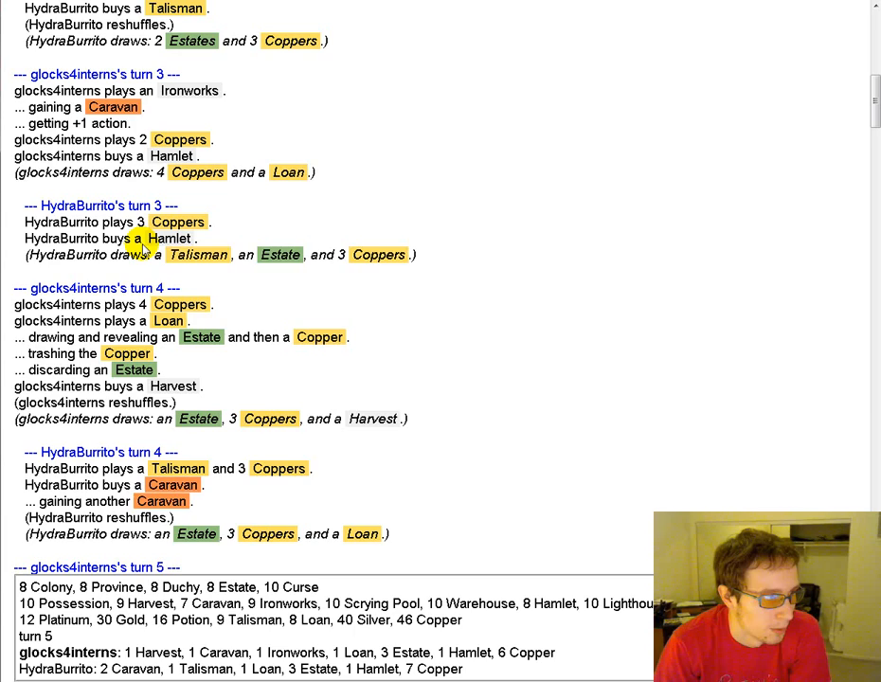
scroll(down, 3)
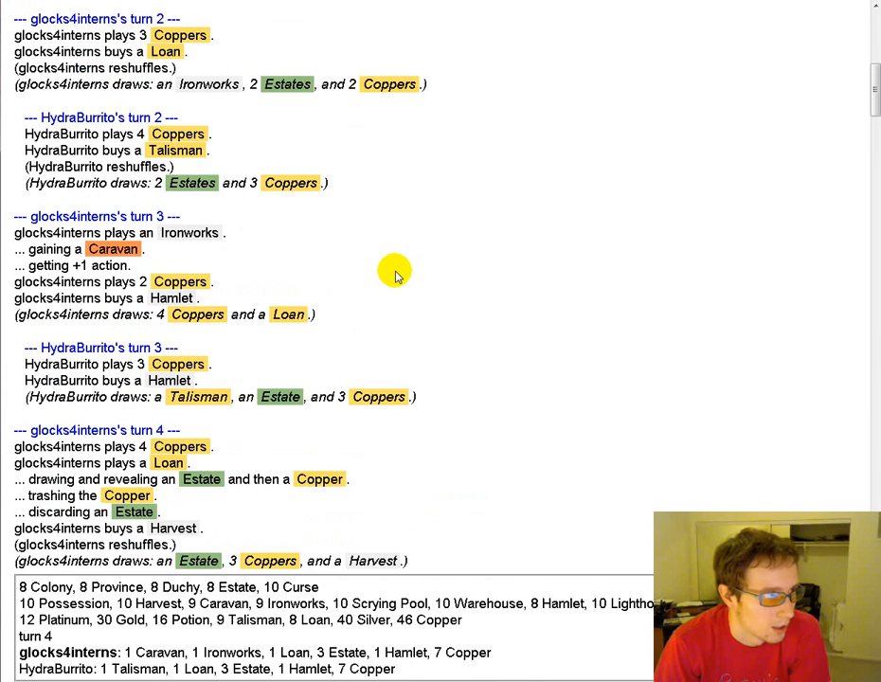
scroll(down, 3)
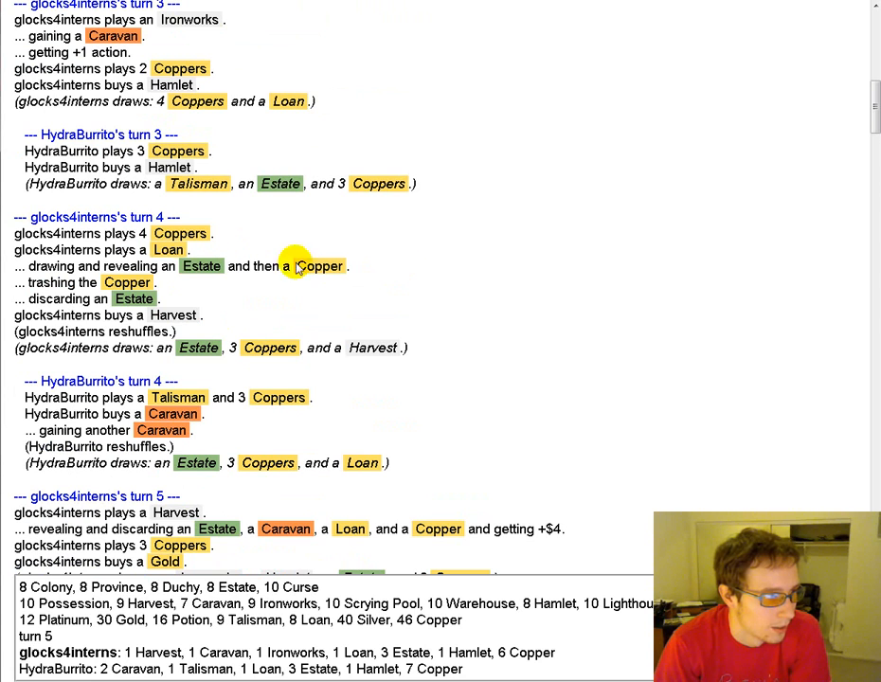
mouse_move(404, 269)
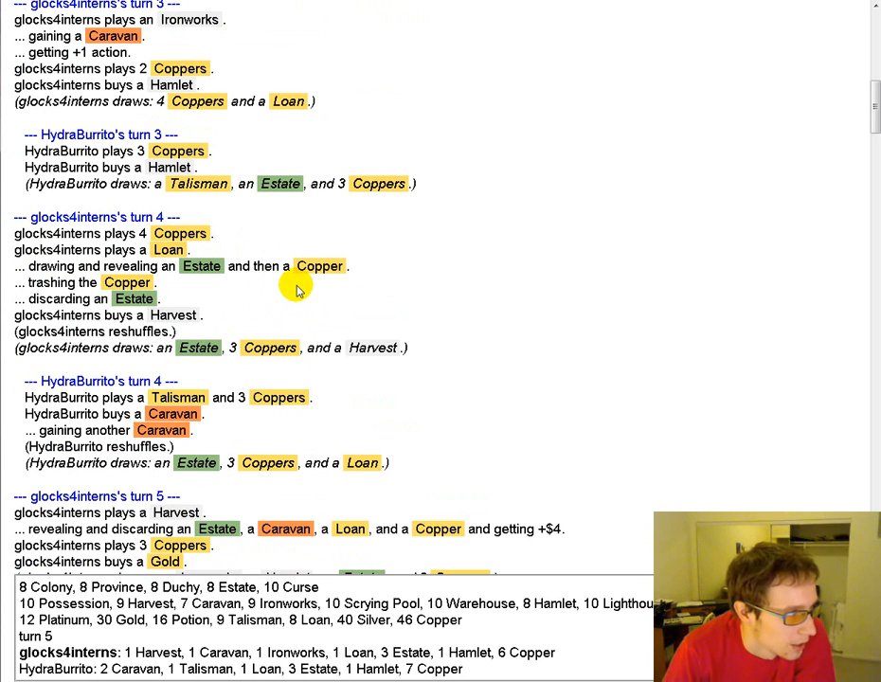
mouse_move(213, 318)
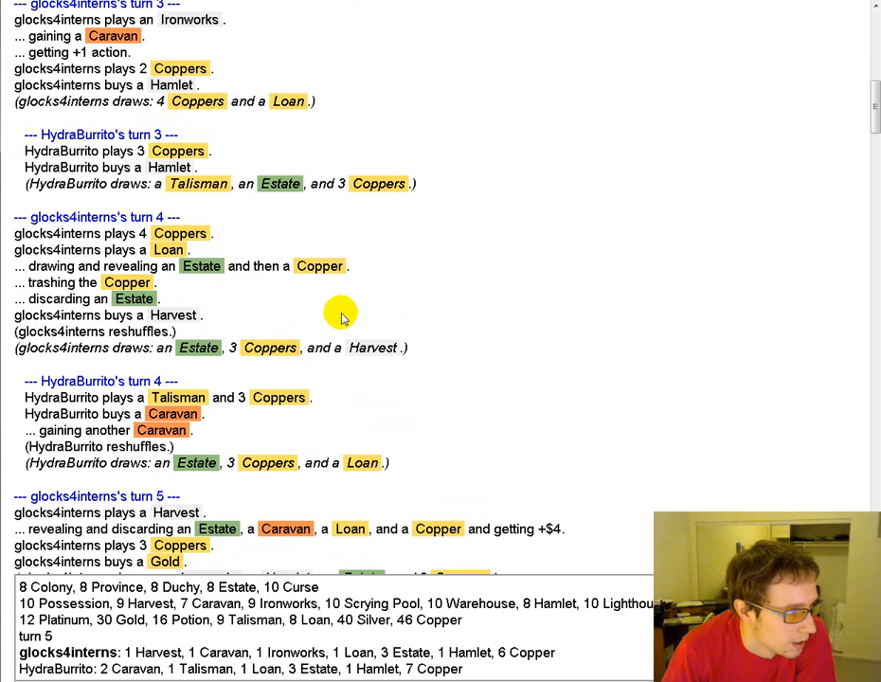
mouse_move(369, 315)
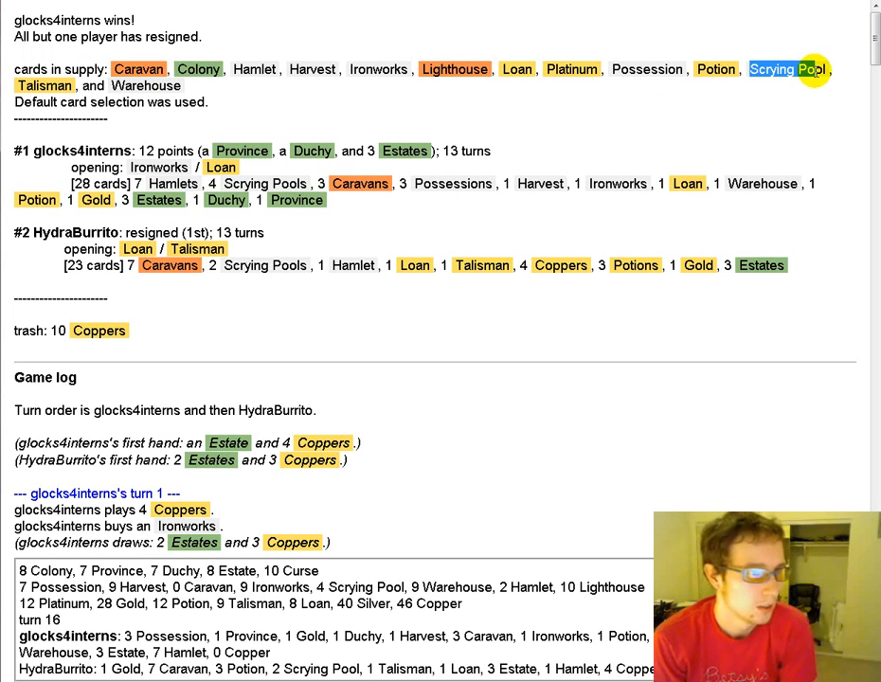
mouse_move(563, 156)
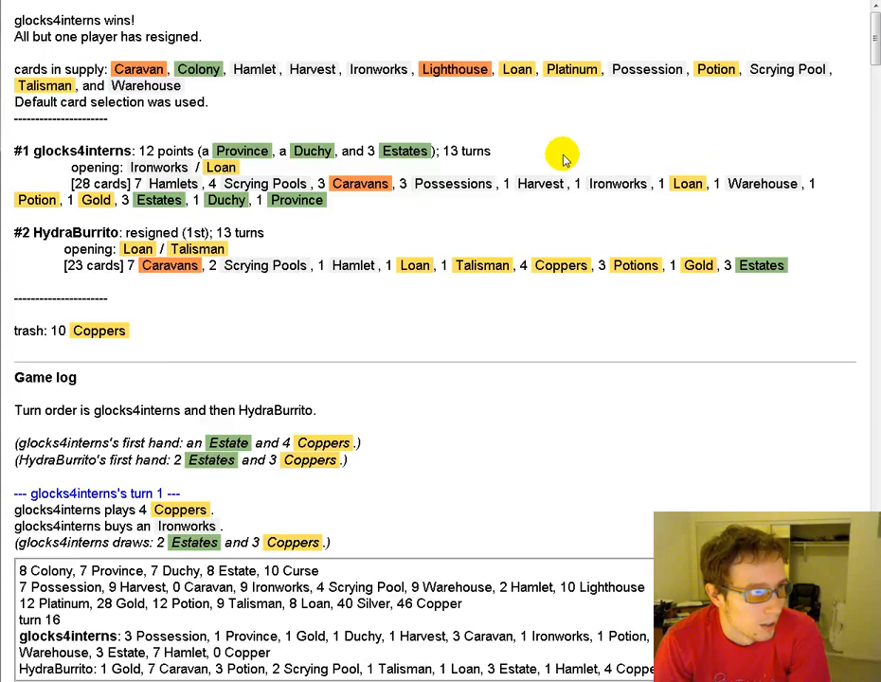
Scroll through turns 5–7 to turn 8's Caravan, Warehouse, Hamlet, Ironworks and Harvest chain
scroll(down, 3)
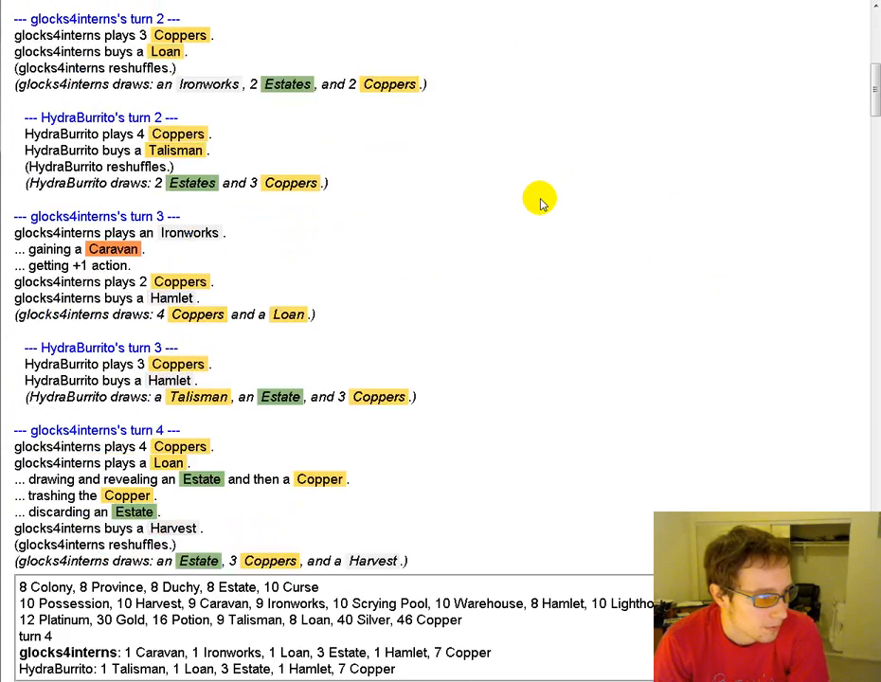
scroll(down, 3)
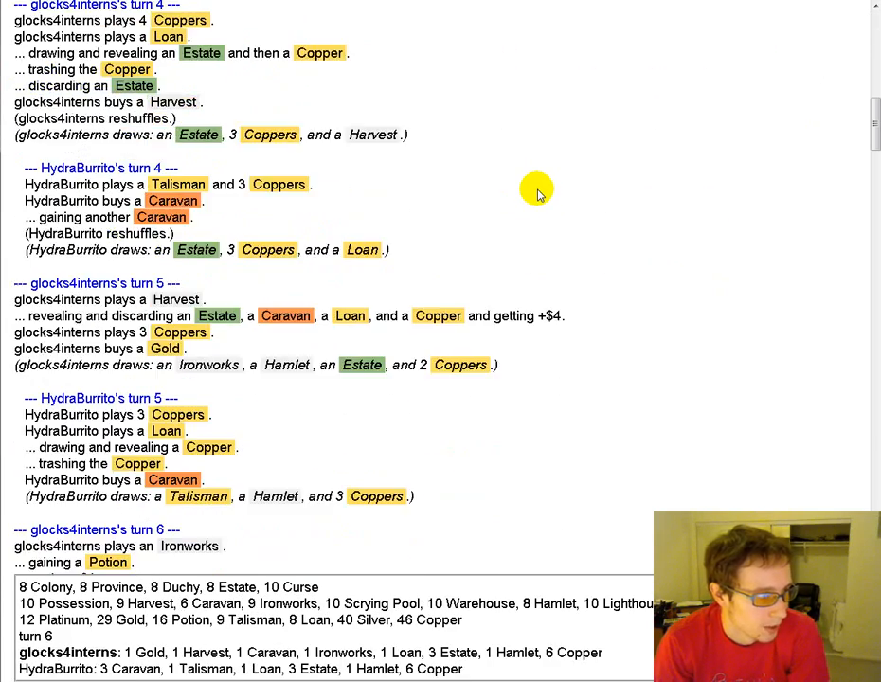
scroll(down, 3)
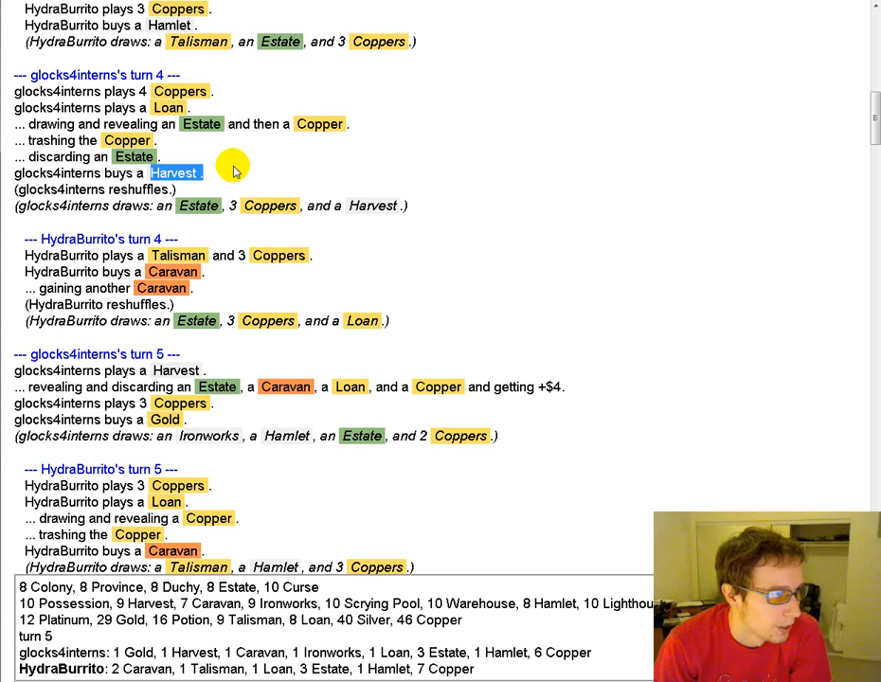
scroll(down, 3)
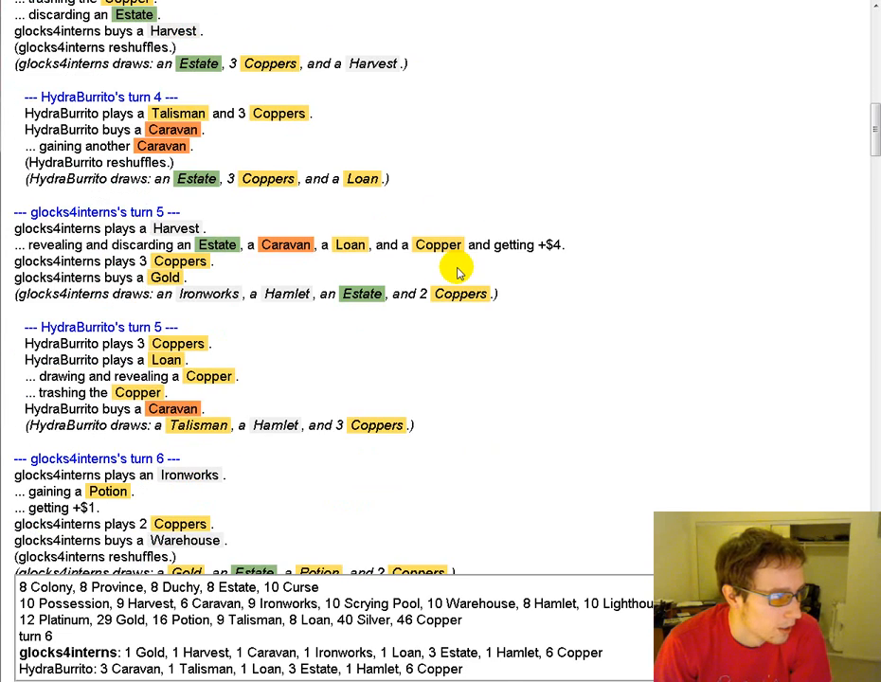
scroll(down, 3)
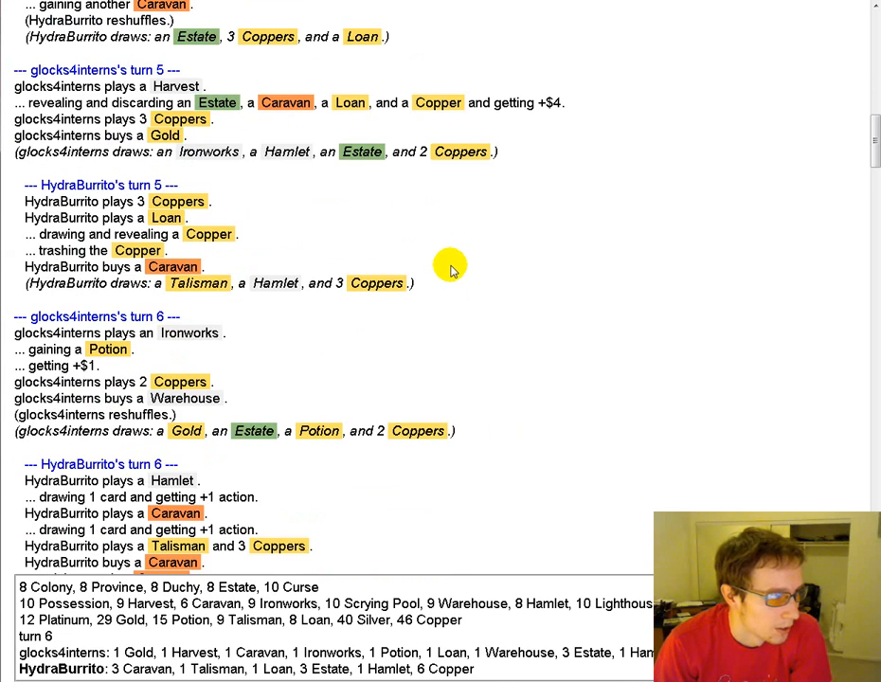
scroll(down, 3)
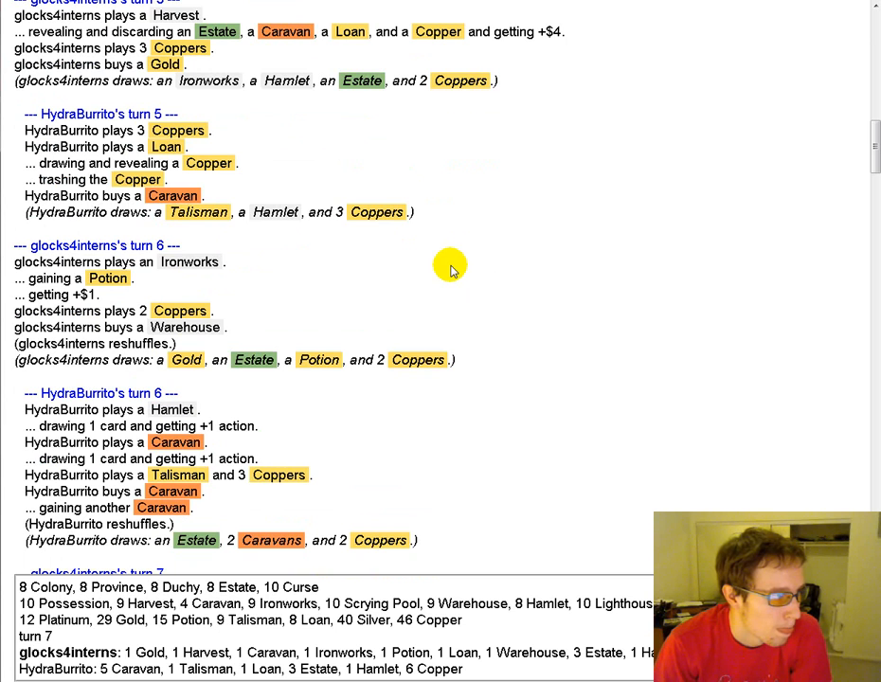
scroll(down, 3)
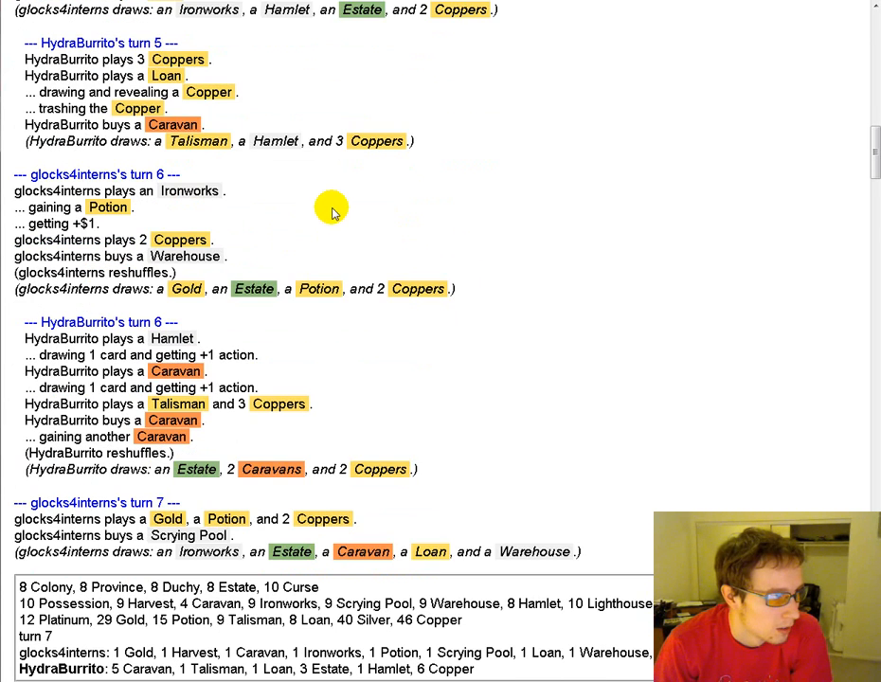
scroll(down, 3)
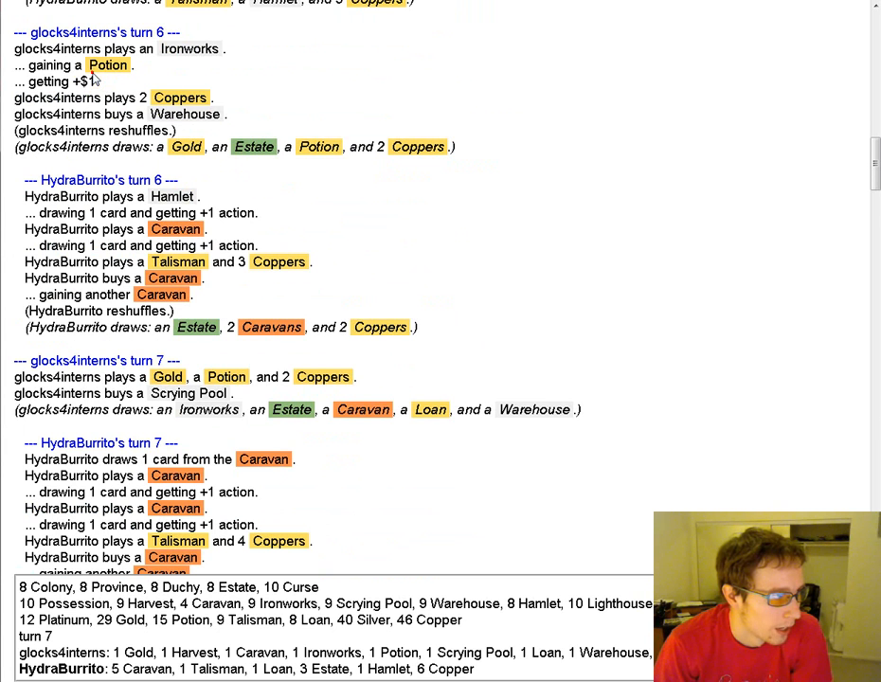
scroll(down, 3)
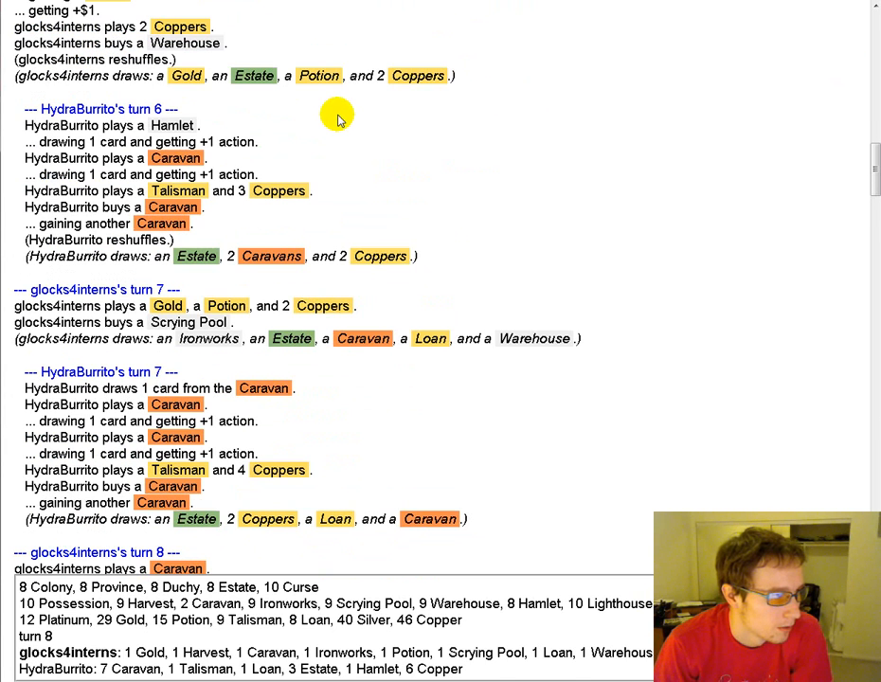
scroll(down, 3)
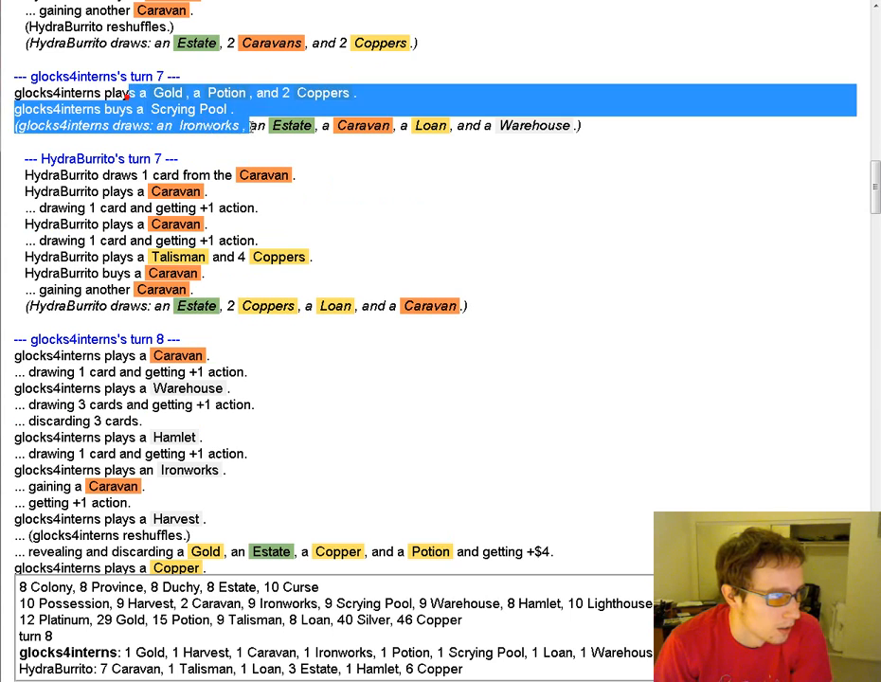
click(439, 94)
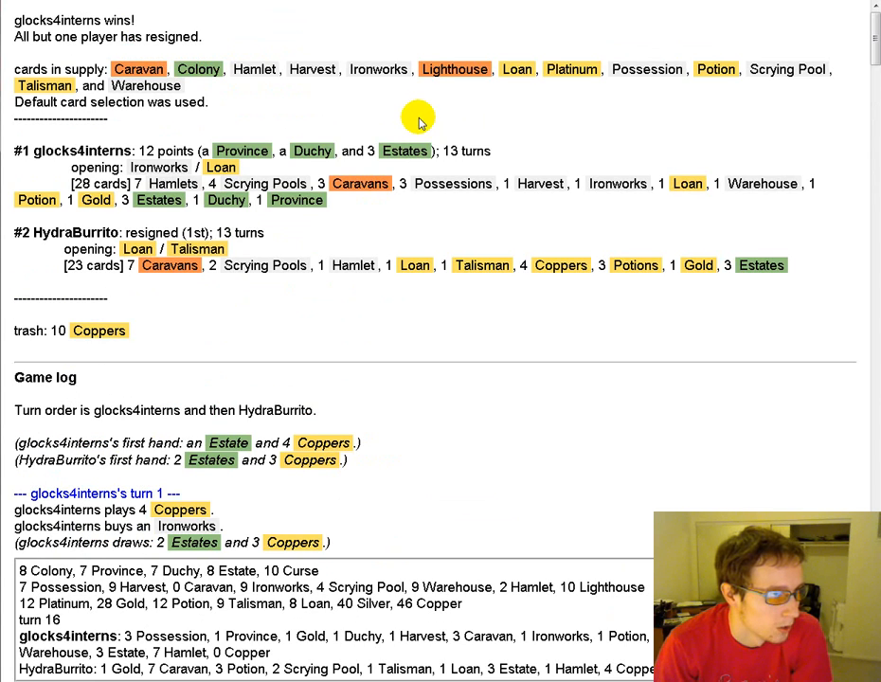
scroll(down, 3)
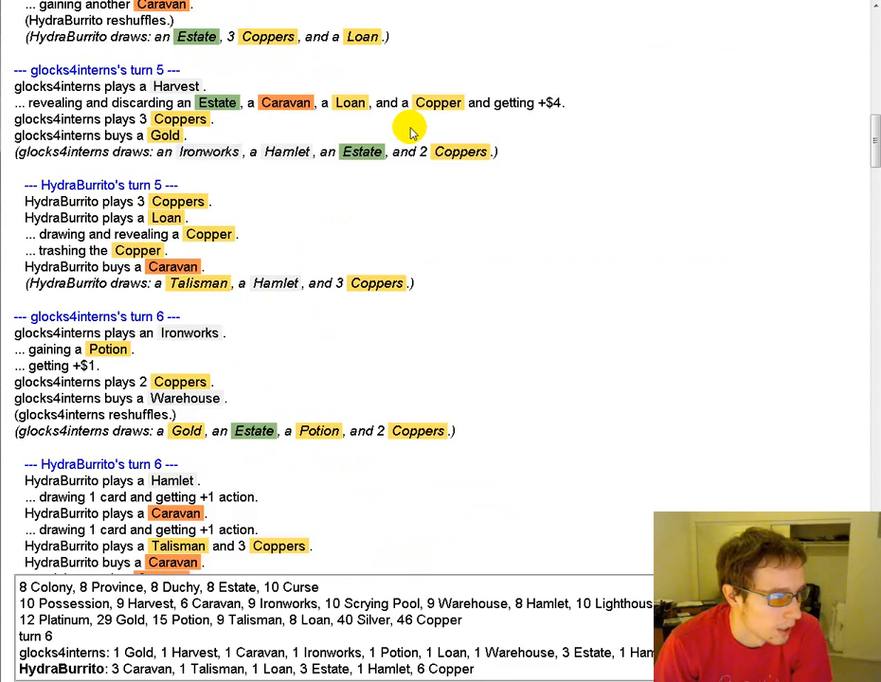
scroll(down, 3)
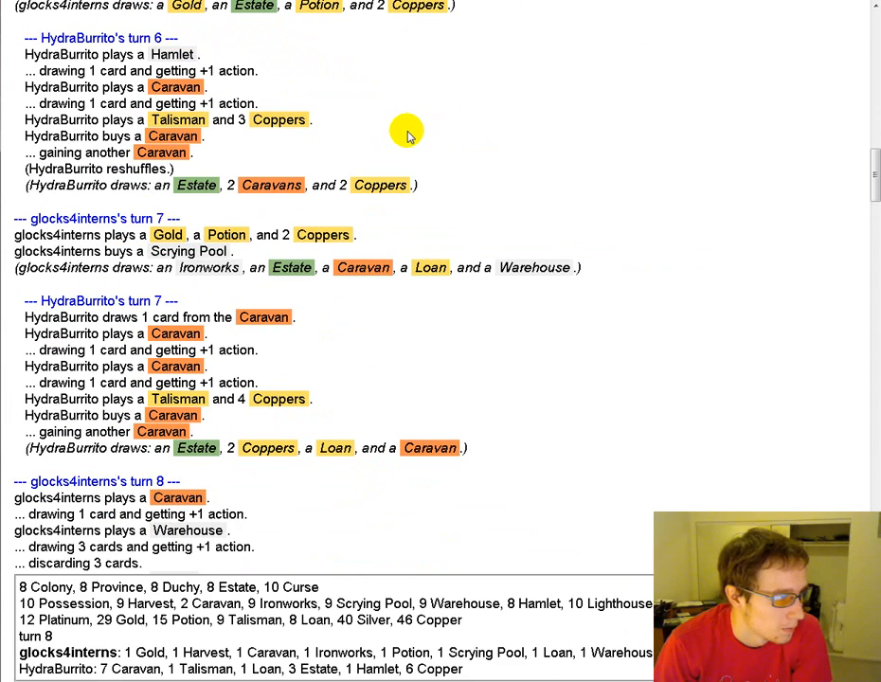
scroll(down, 3)
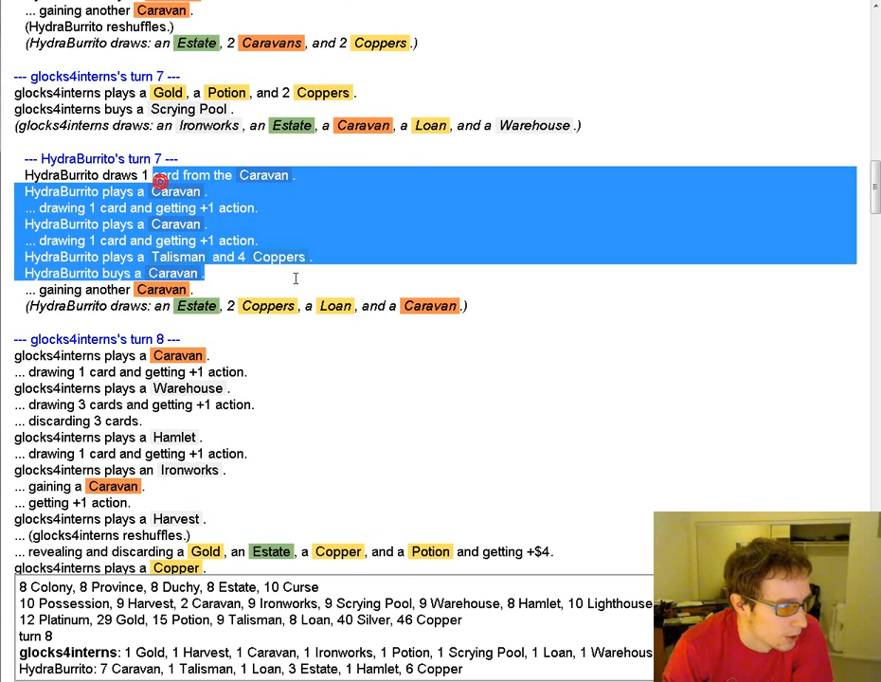
scroll(down, 3)
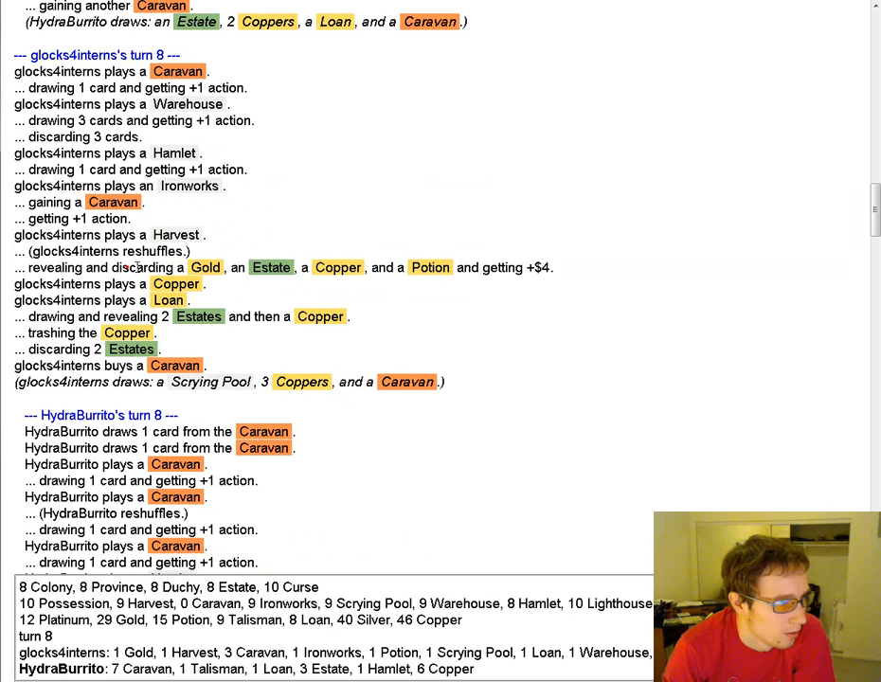
click(402, 212)
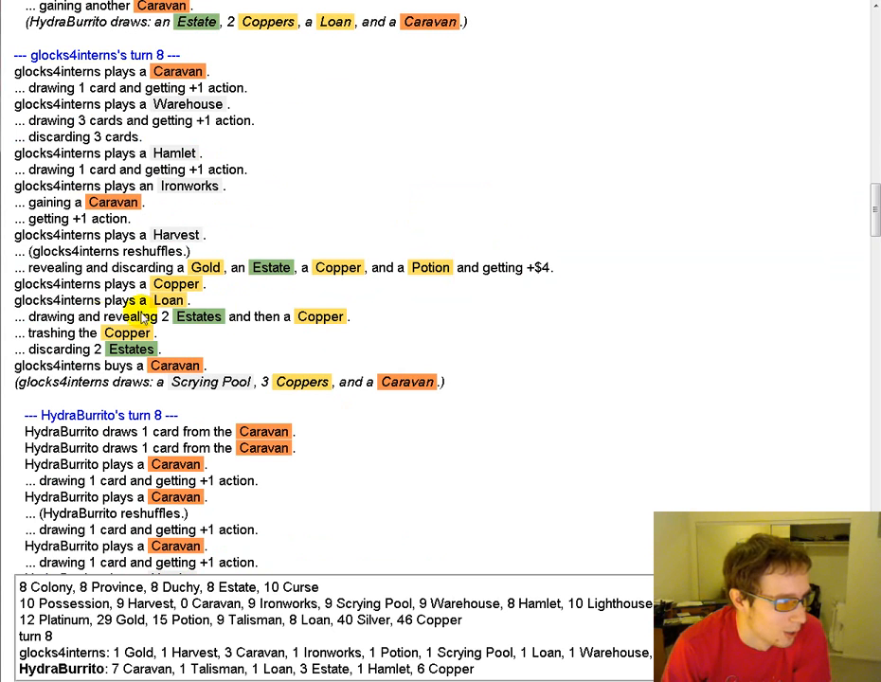
mouse_move(339, 227)
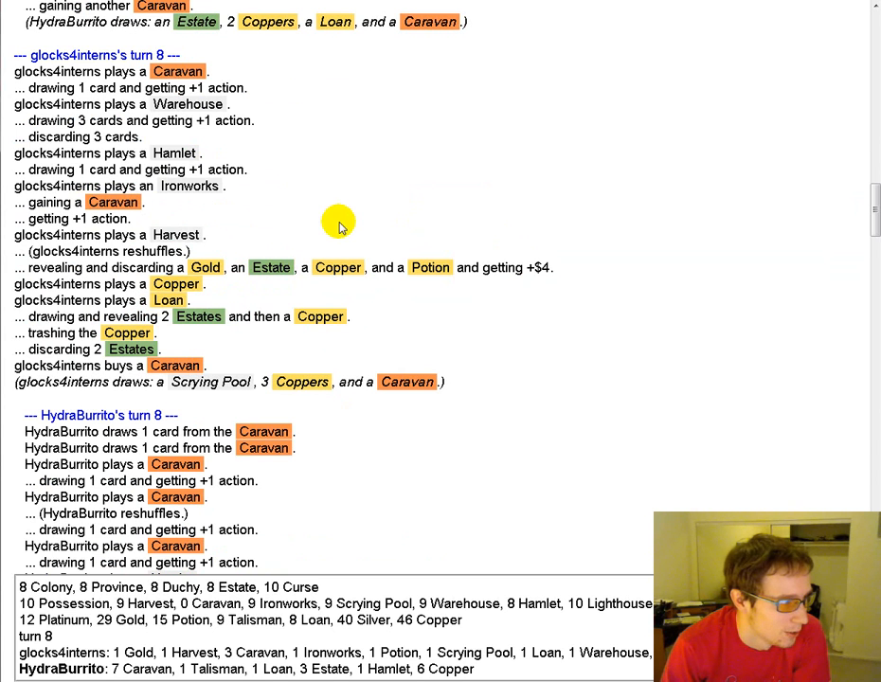
scroll(down, 3)
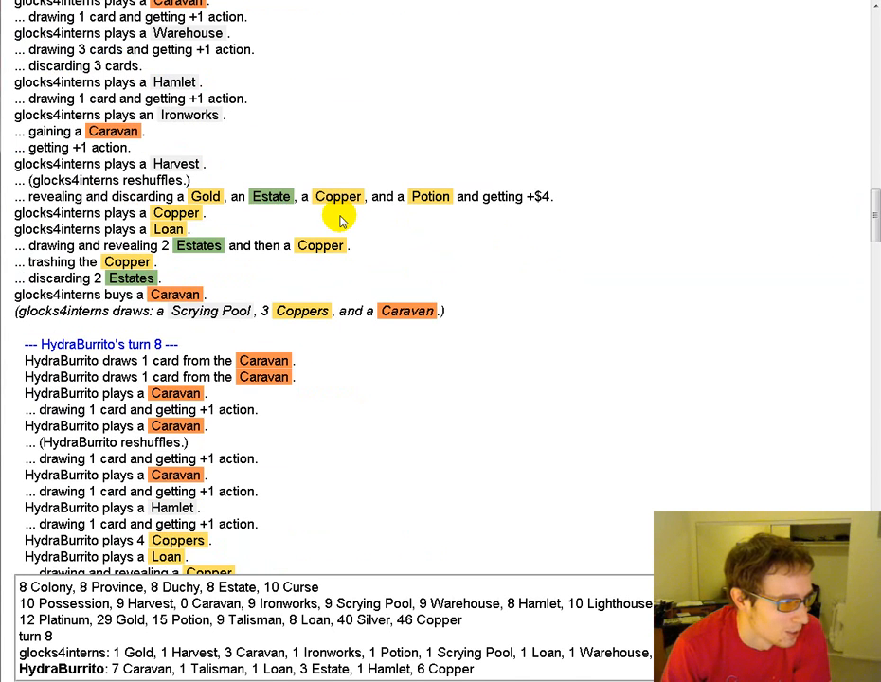
scroll(down, 3)
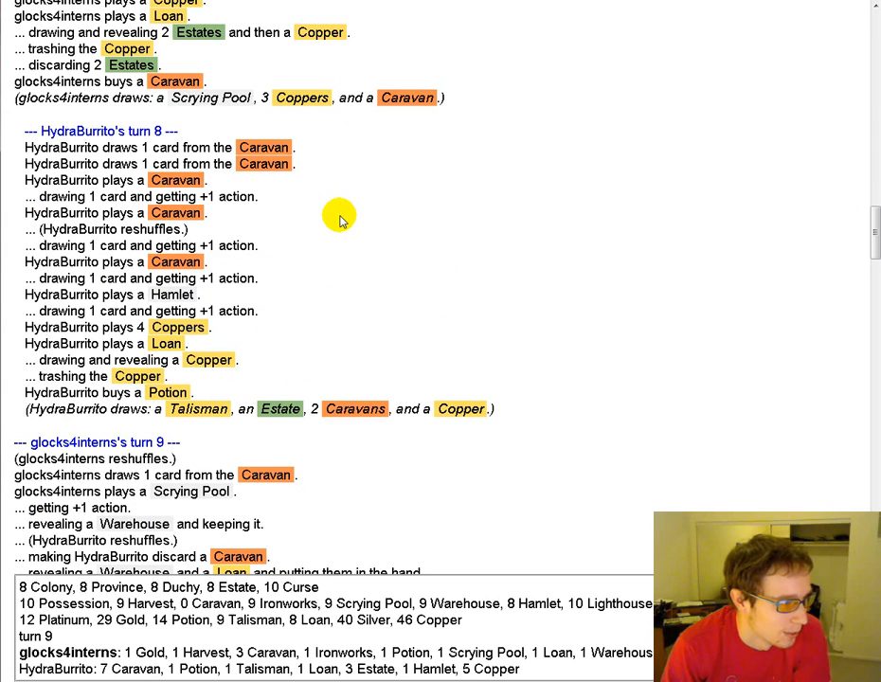
scroll(down, 3)
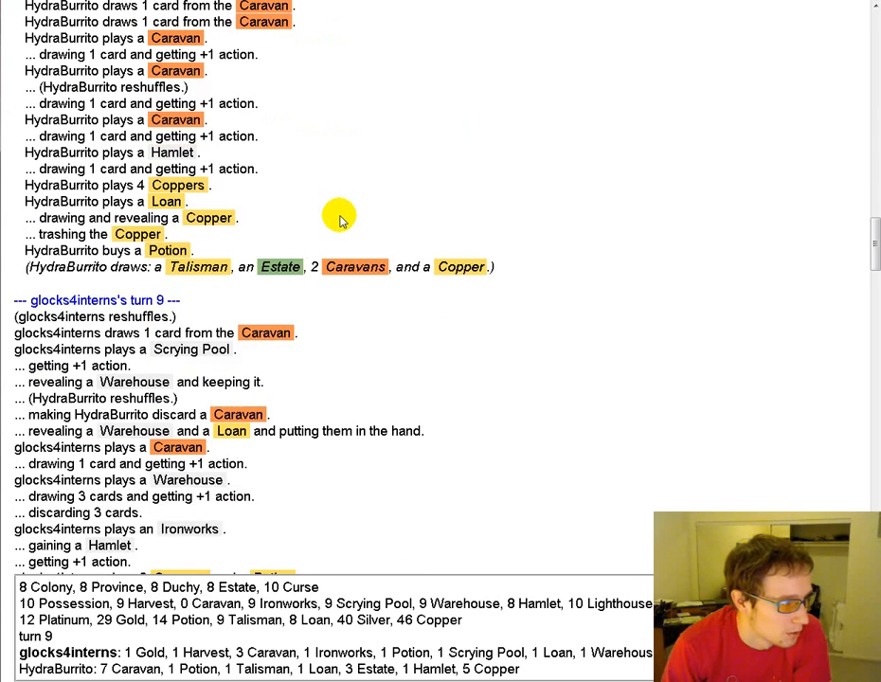
scroll(down, 3)
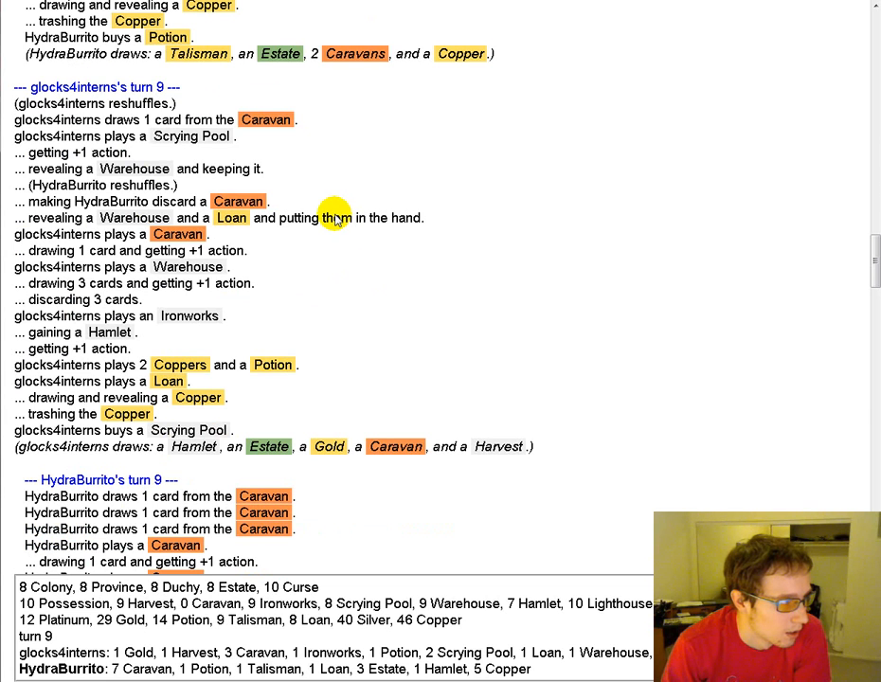
mouse_move(74, 303)
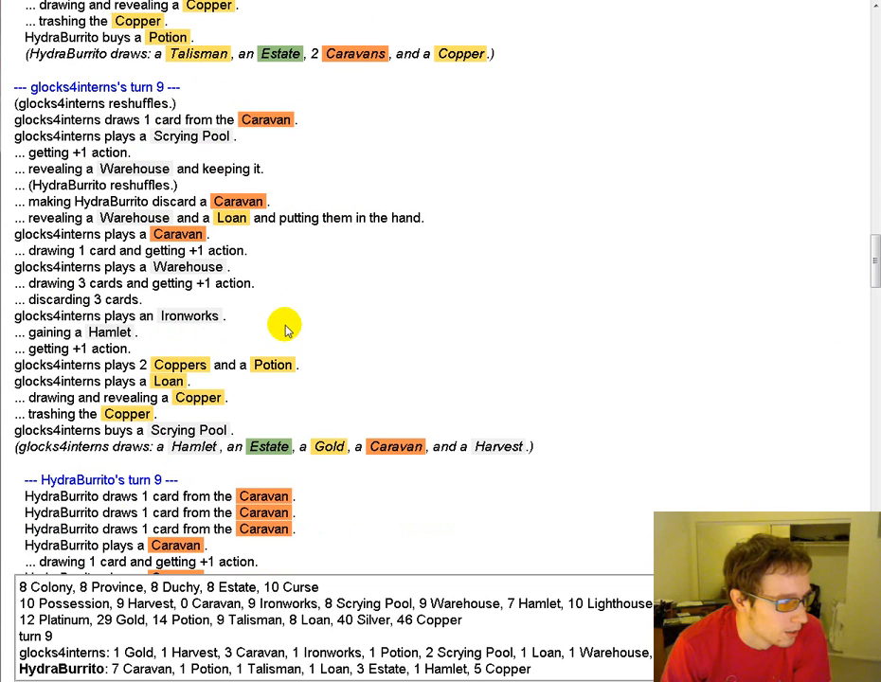
mouse_move(266, 338)
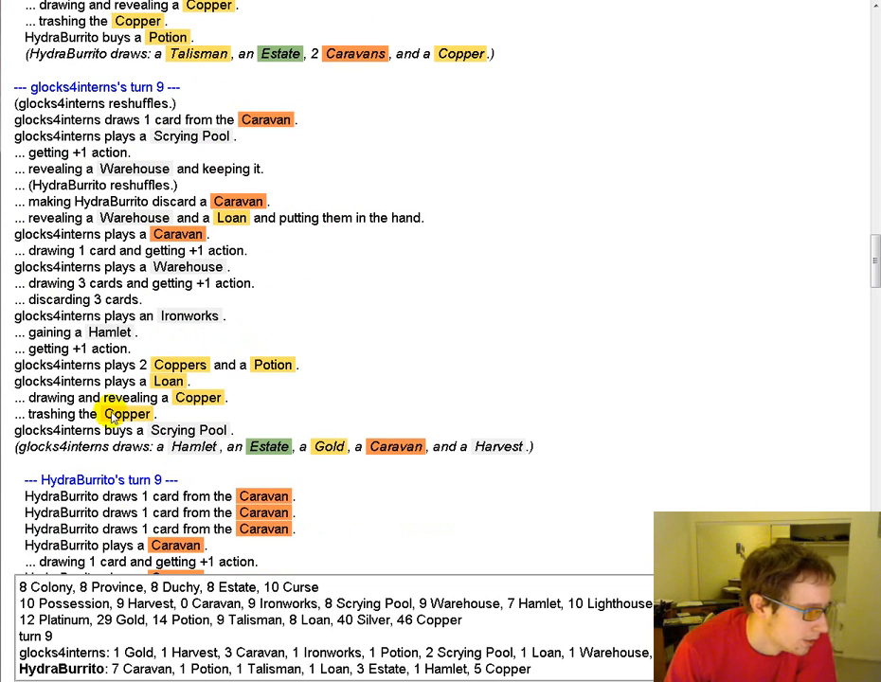
scroll(down, 3)
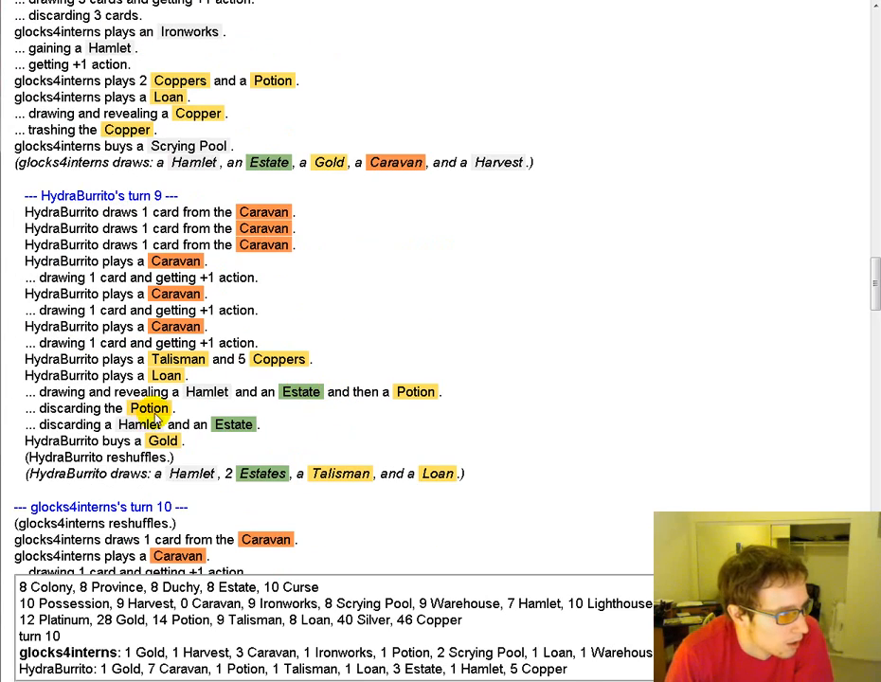
scroll(down, 3)
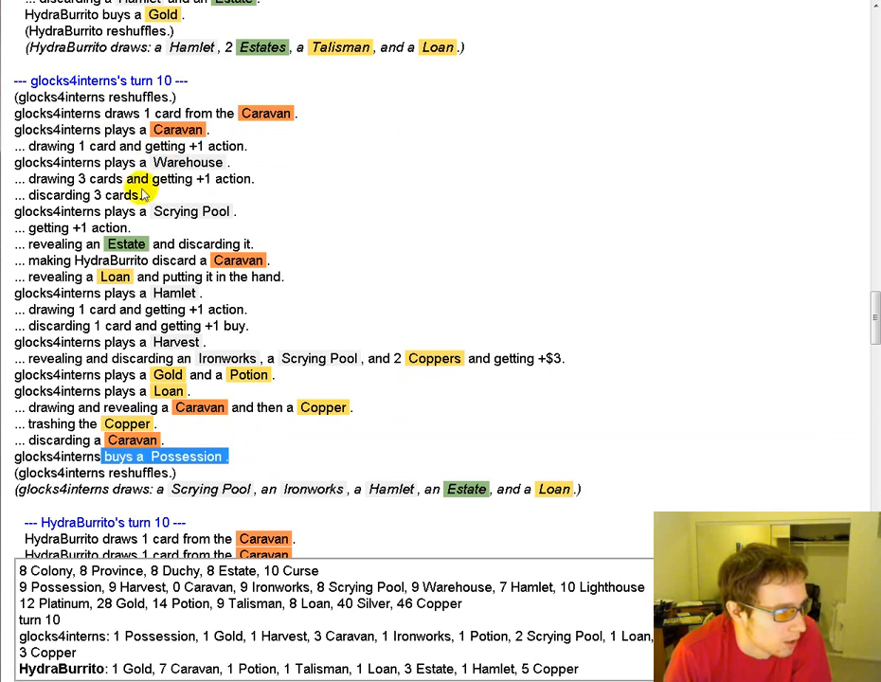
mouse_move(392, 308)
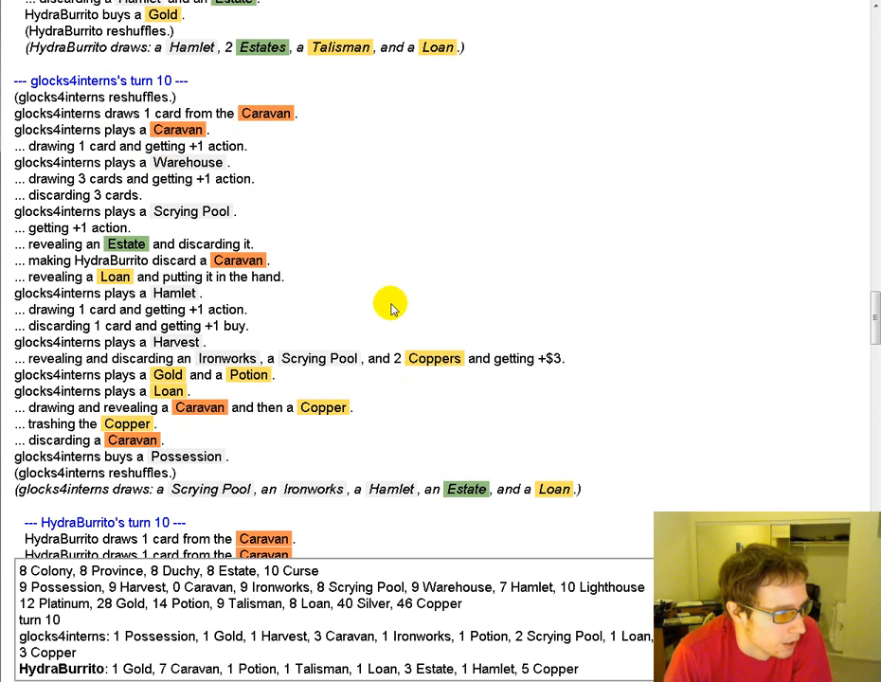
Scroll through turns 11–12 to HydraBurrito's possessed turns, showing Duchy and Hamlet buys
scroll(down, 3)
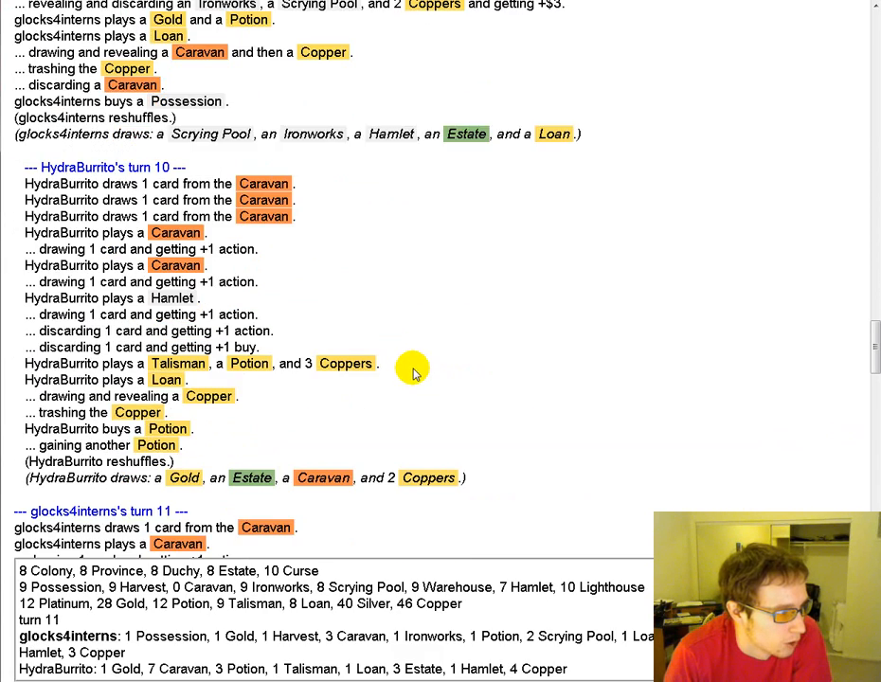
scroll(down, 3)
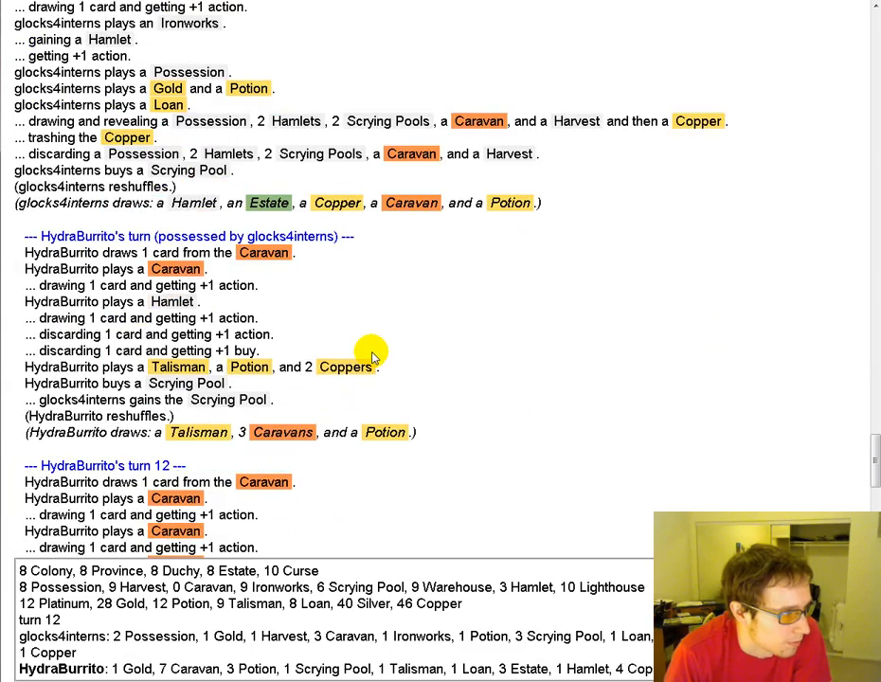
scroll(down, 3)
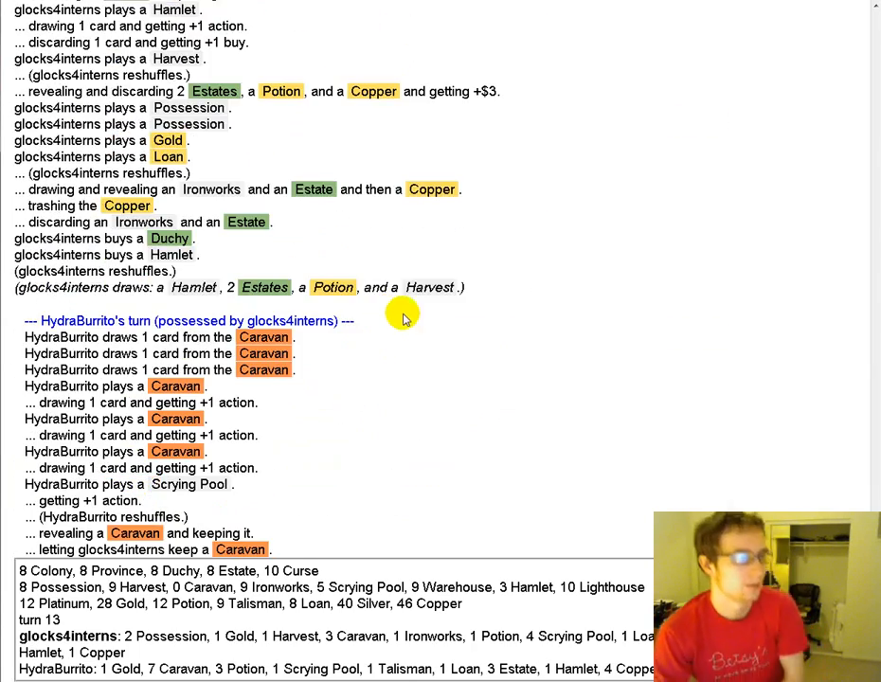
scroll(down, 3)
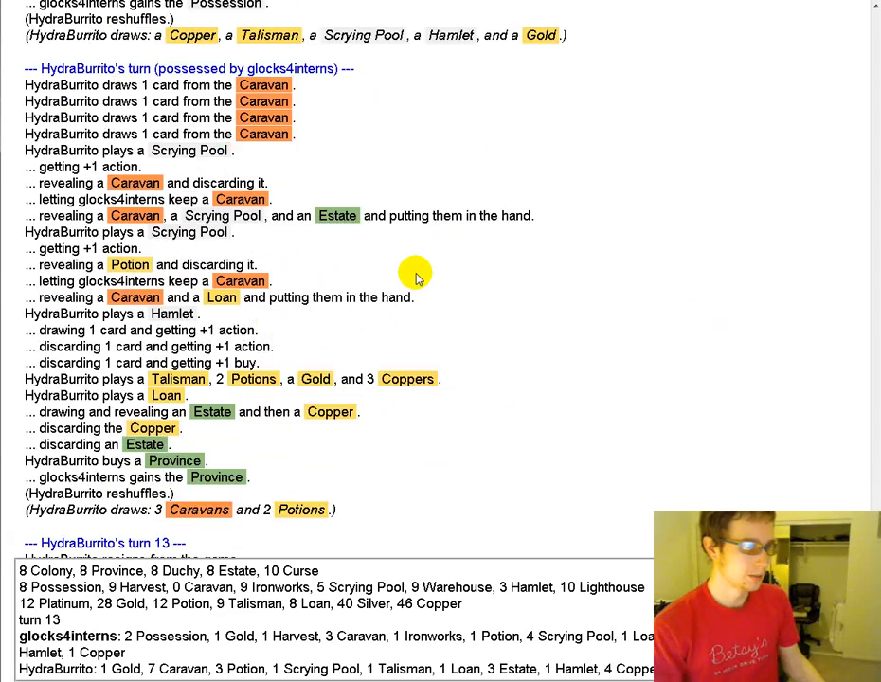
scroll(down, 3)
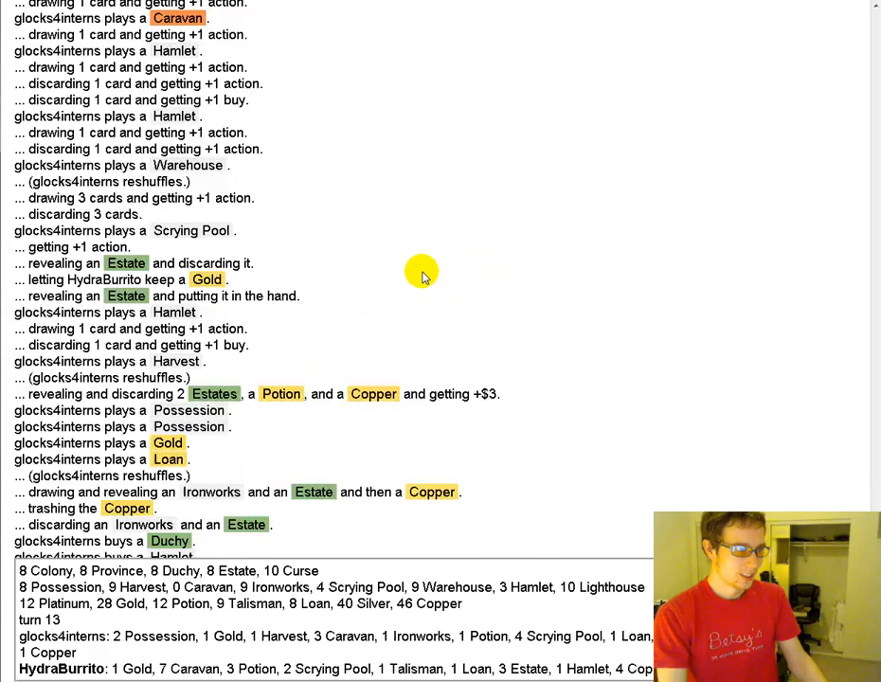
scroll(down, 3)
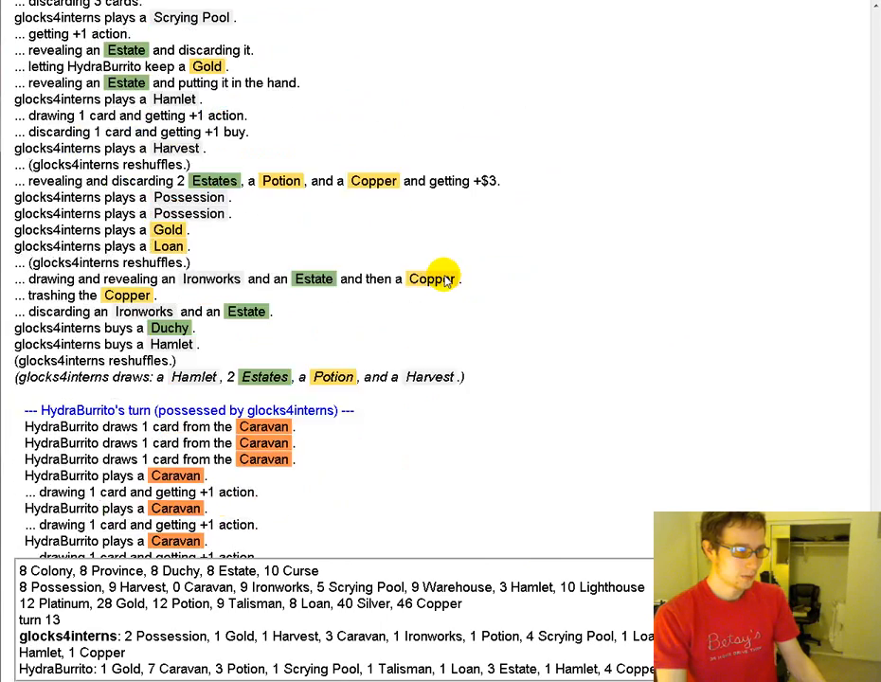